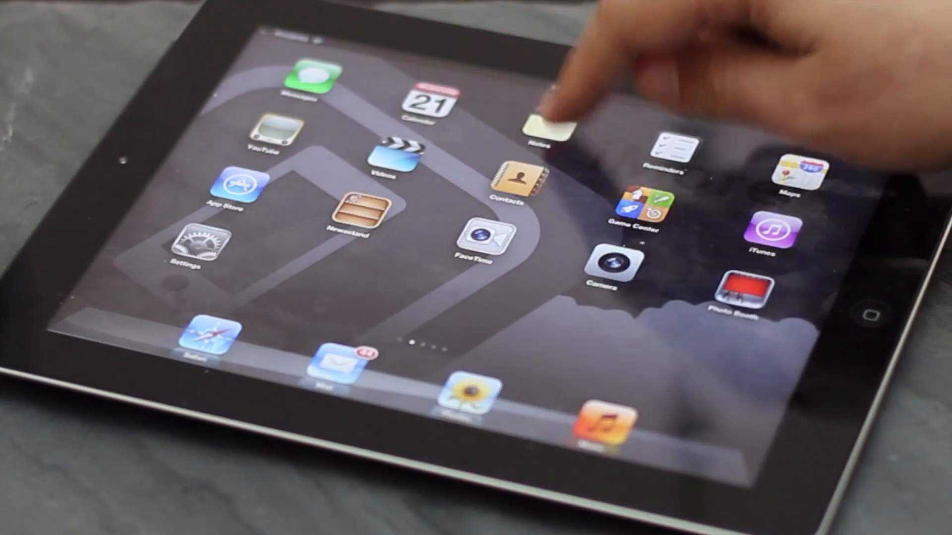
Step: Start editing the Eff note and fill its first line with random letters 'hgbjyh'
{"action": "left_click", "coordinate": [545, 126]}
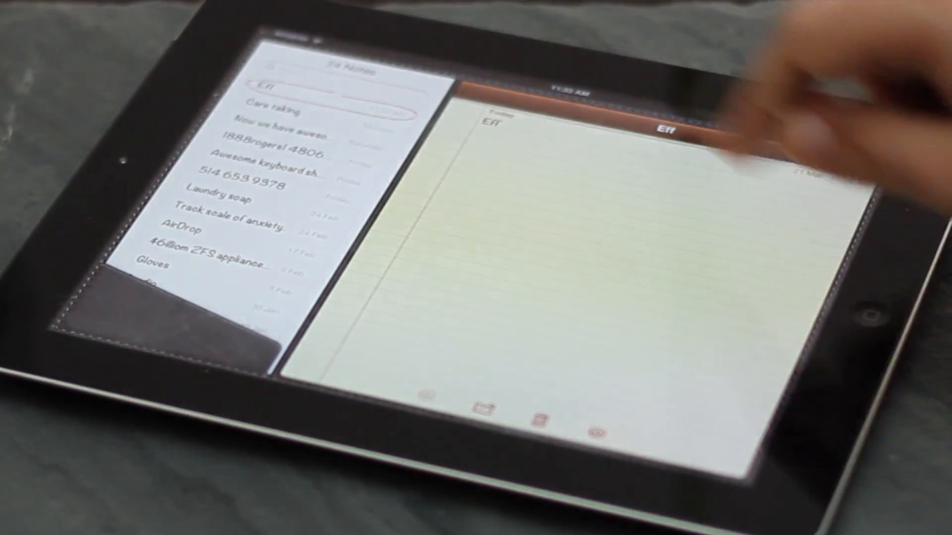
{"action": "left_click", "coordinate": [607, 212]}
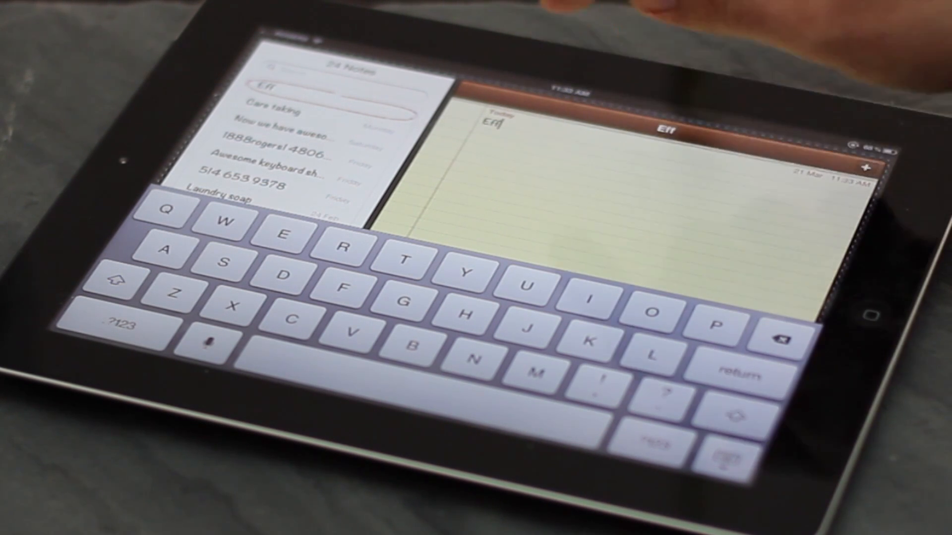
{"action": "type", "text": "hgbjy"}
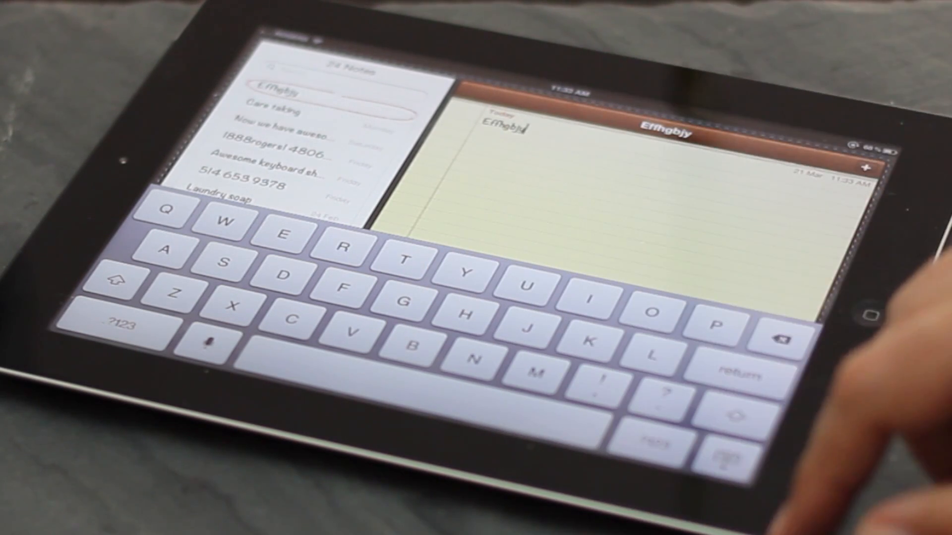
{"action": "type", "text": "hh"}
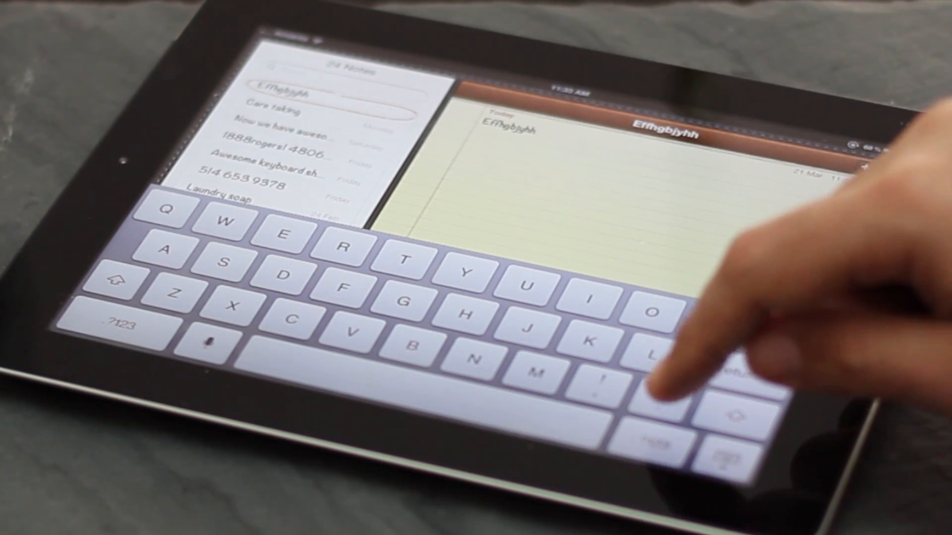
{"action": "left_click", "coordinate": [119, 323]}
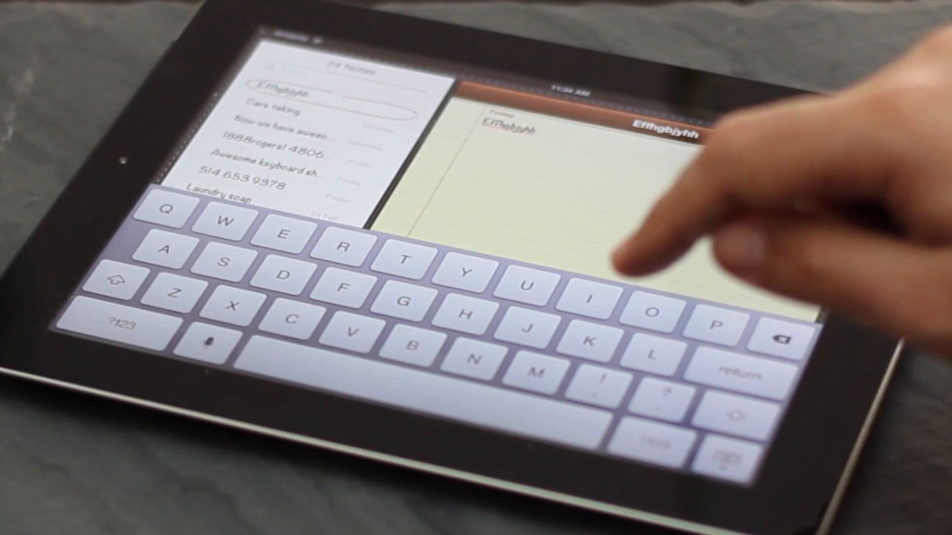
Step: Extend the first line with digits, punctuation and capital letters via the .?123 keyboard
{"action": "left_click", "coordinate": [118, 320]}
{"action": "type", "text": " 4675;J6;?) hvbn6 JJUHJGYJHIto"}
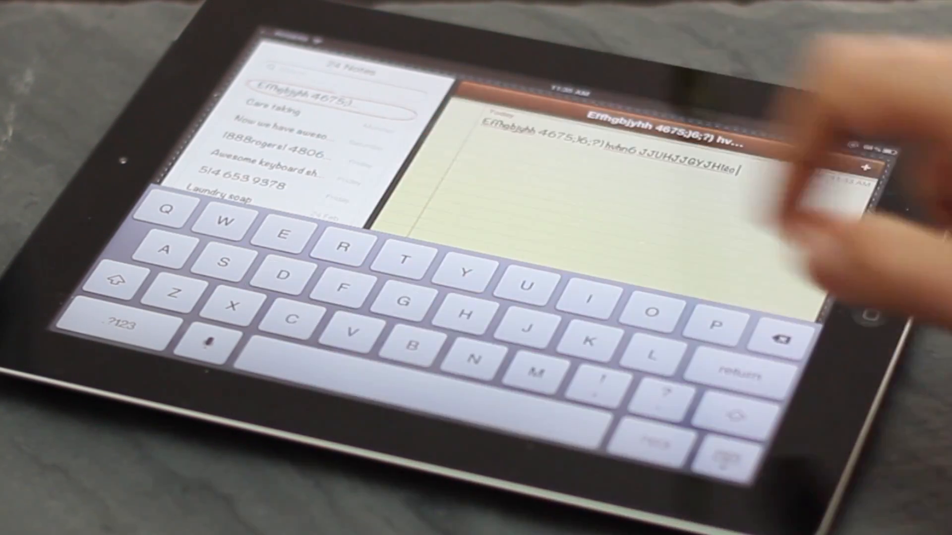
{"action": "left_click", "coordinate": [615, 344]}
{"action": "type", "text": "JJhfhgh high."}
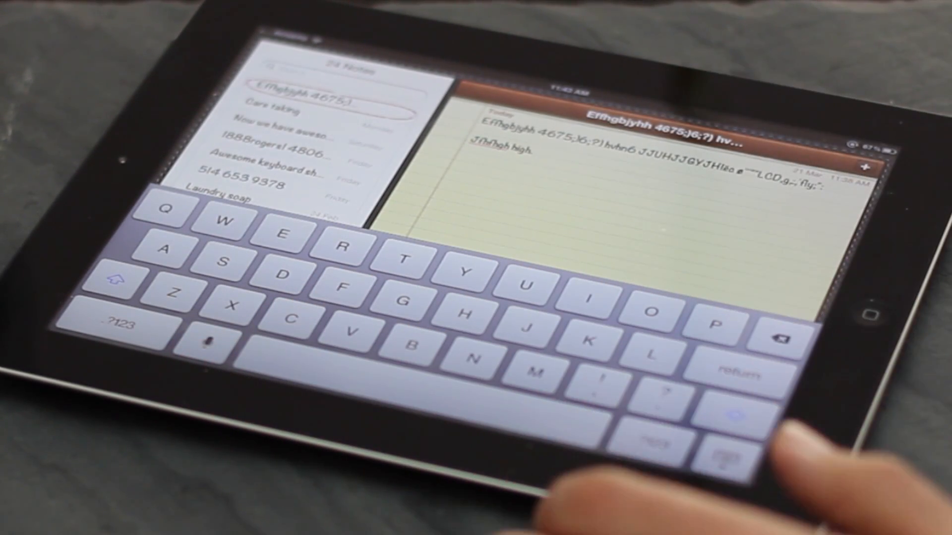
Step: Write 'Nhb', 'n m' and 'Wered' on a new second line with the docked keyboard
{"action": "type", "text": "Nhb"}
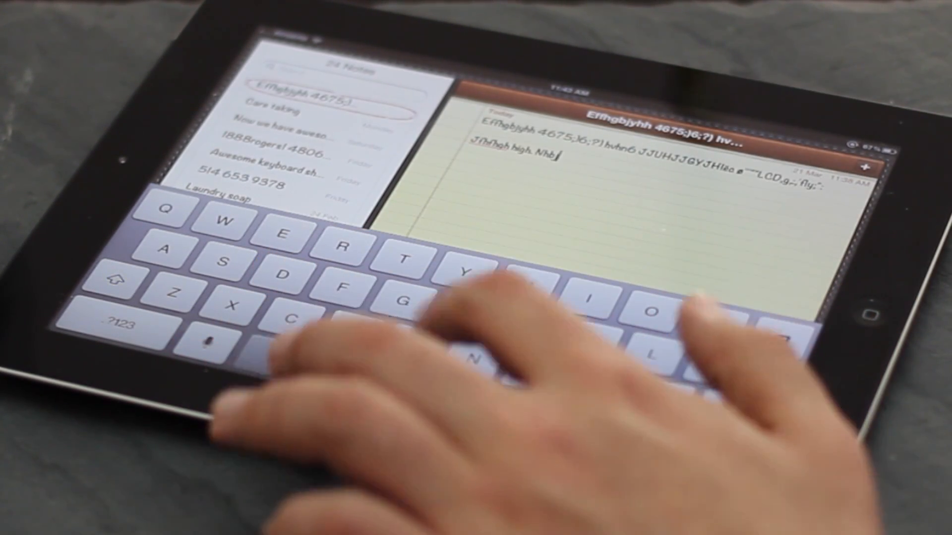
{"action": "type", "text": "n m."}
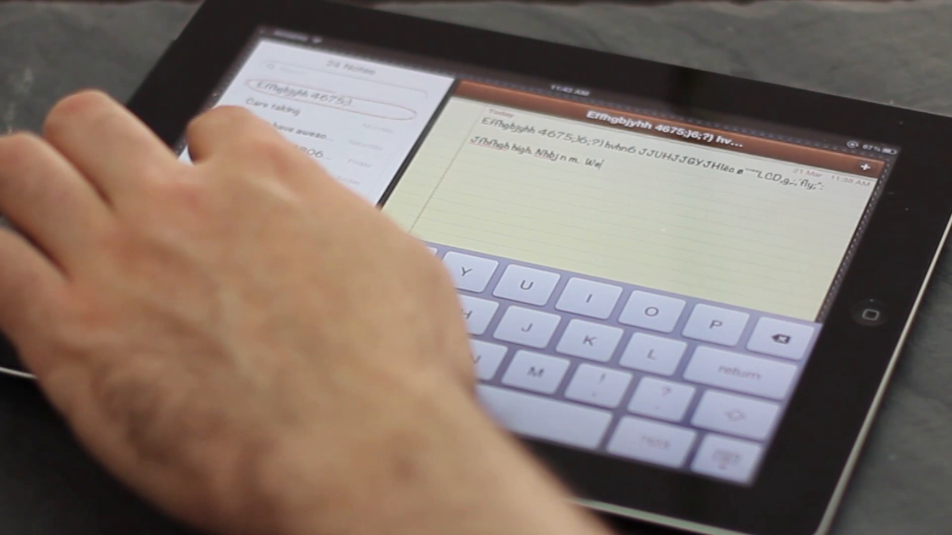
{"action": "type", "text": "Wered"}
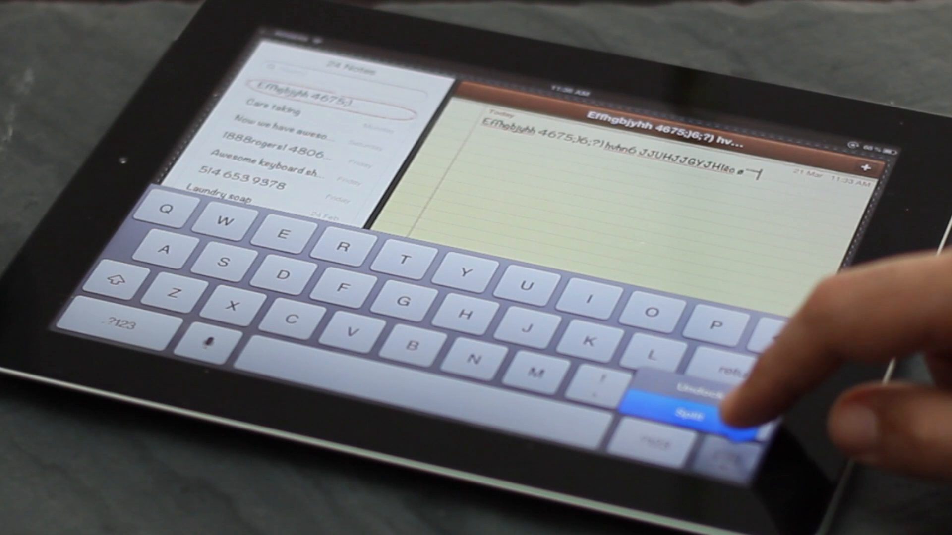
Step: Choose Split from the keyboard-hide key's pop-up to divide the keyboard into halves
{"action": "left_click", "coordinate": [692, 413]}
{"action": "type", "text": "It really really is!"}
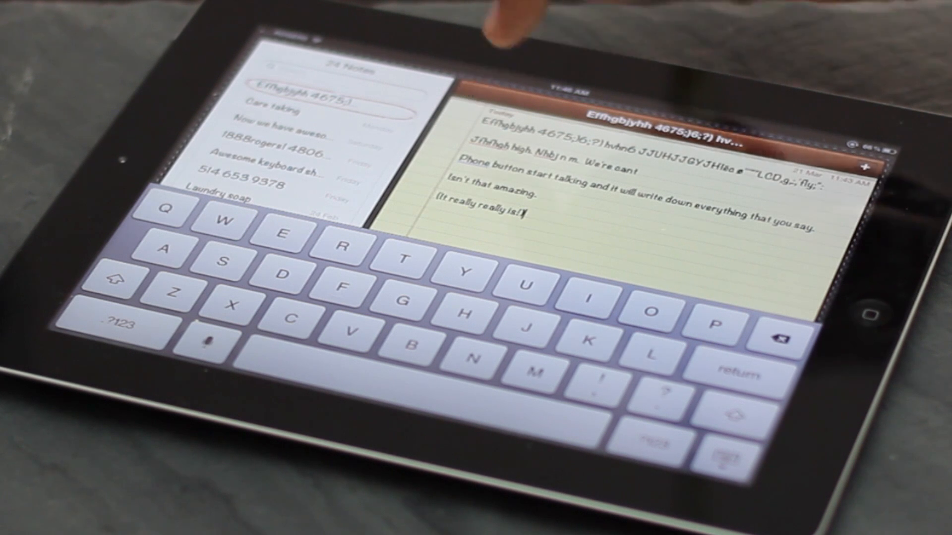
Step: Select the dictated word 'Phone' to show replacement suggestions such as 'iPhone'
{"action": "double_click", "coordinate": [469, 165]}
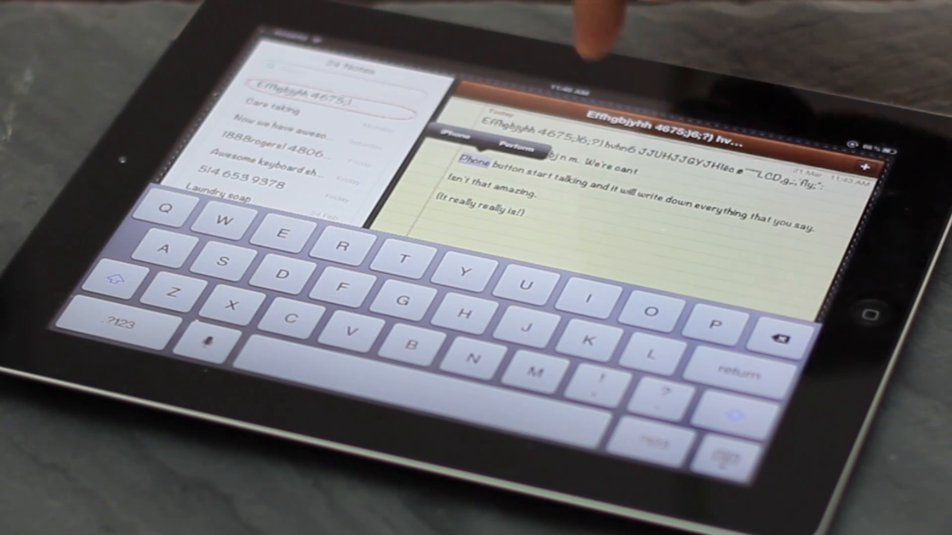